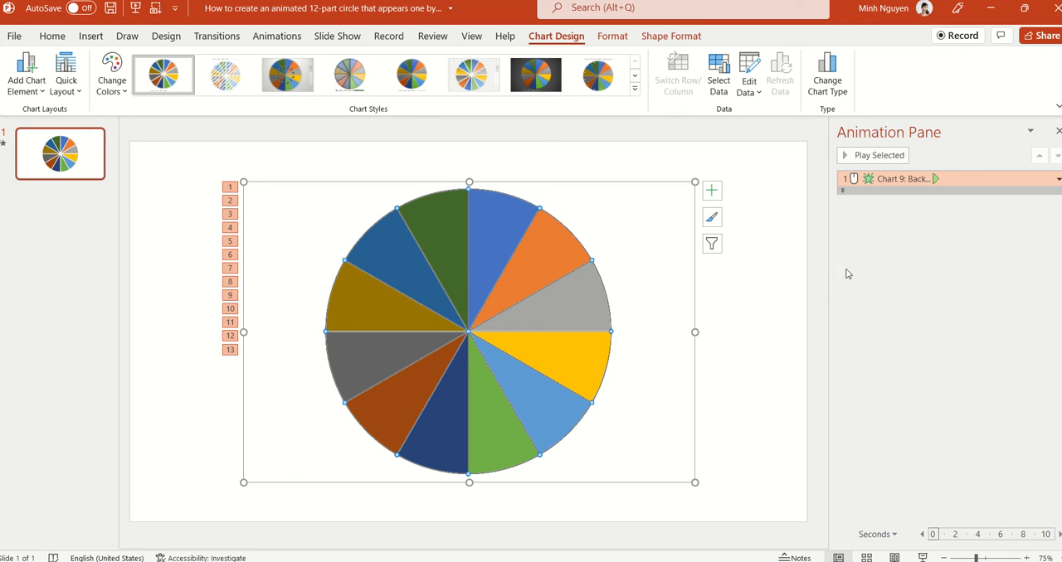
{"action": "mouse_move", "coordinate": [881, 175]}
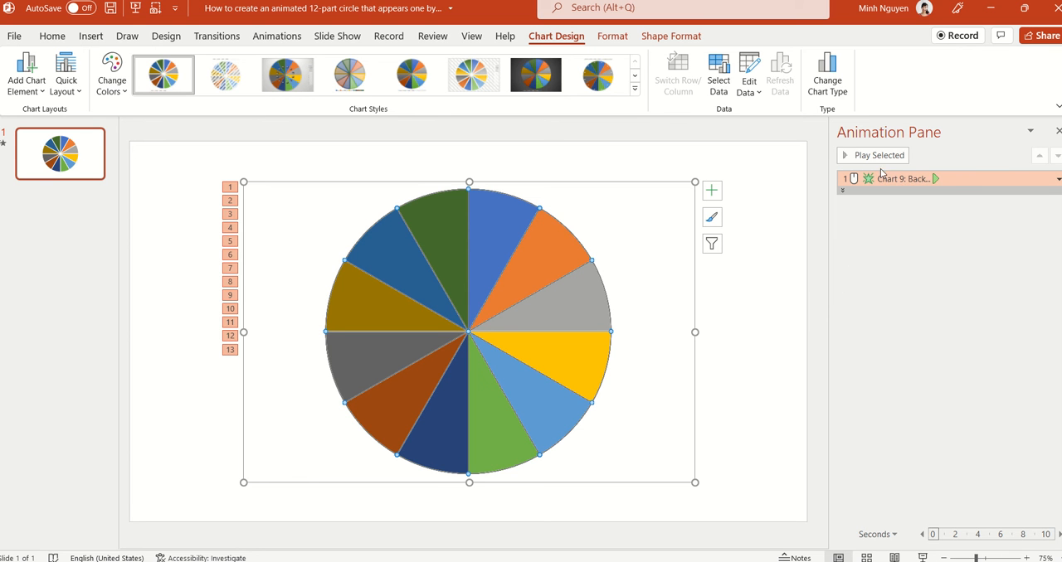
Step: Preview the existing pie chart's entrance animation, stop it, and replay it
{"action": "left_click", "coordinate": [877, 155]}
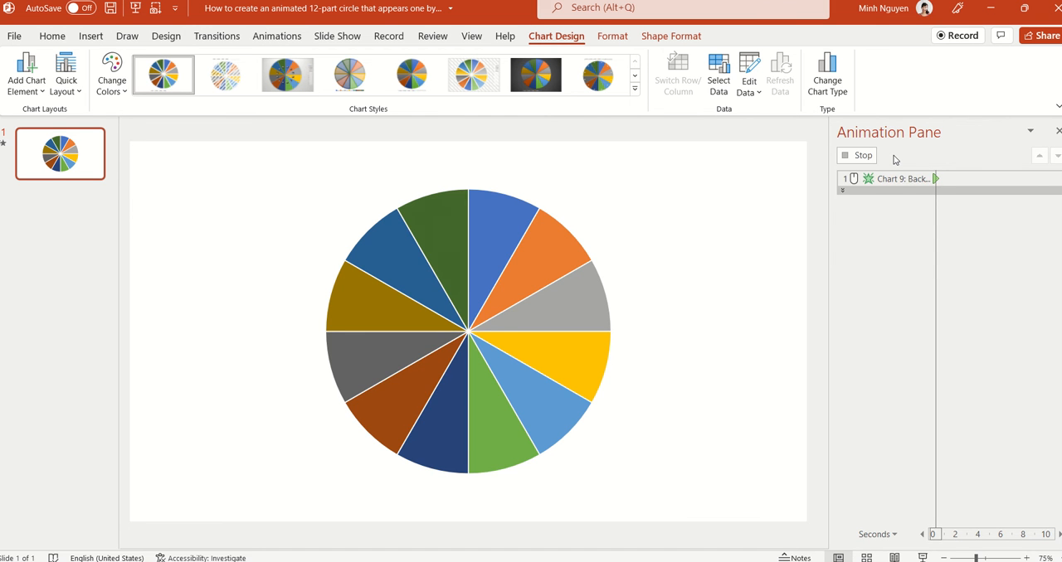
{"action": "left_click", "coordinate": [467, 332]}
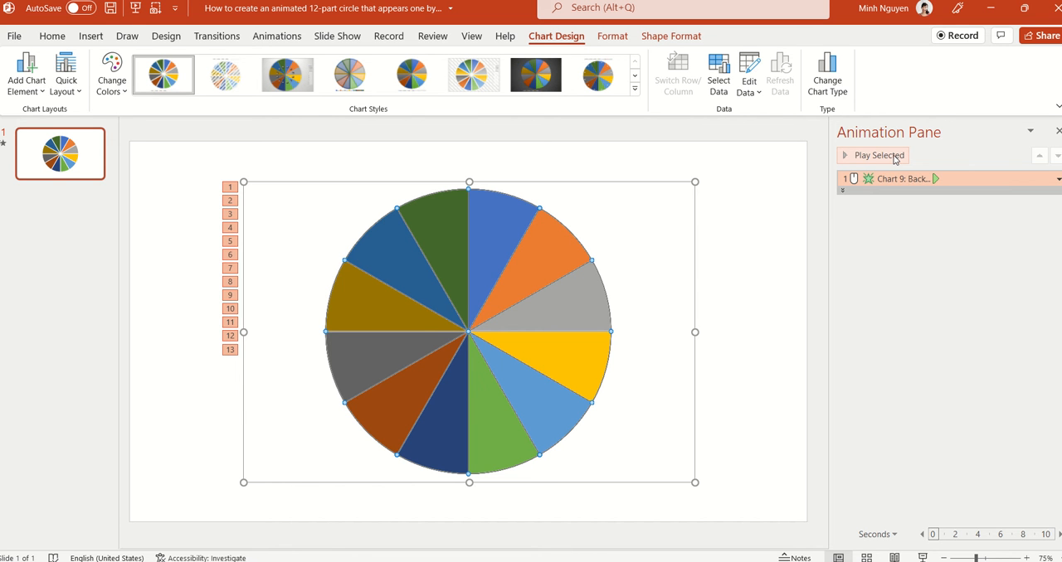
{"action": "left_click", "coordinate": [877, 155]}
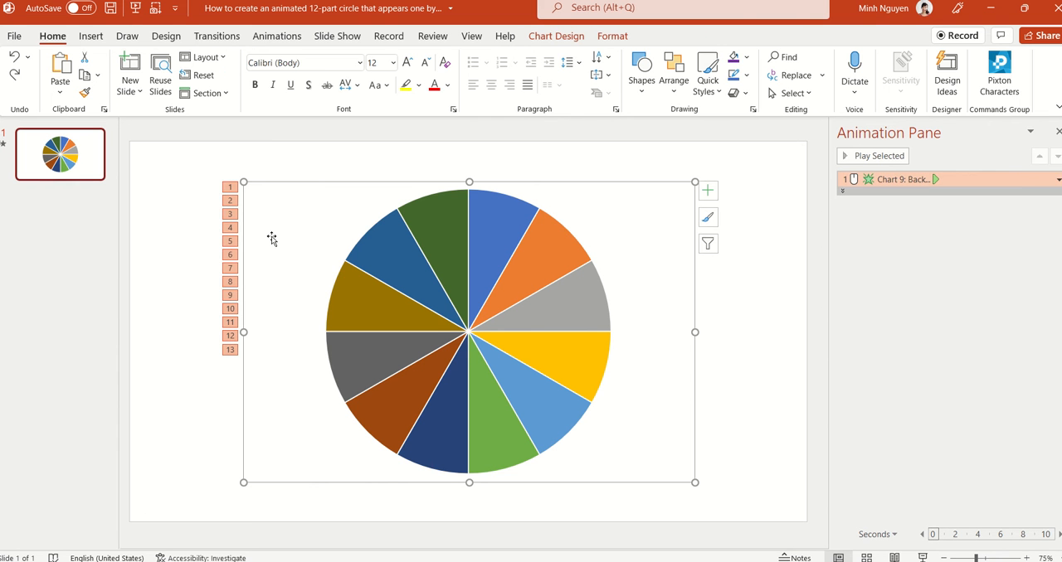
Step: Add a new blank slide and select the original chart slide for removal
{"action": "left_click", "coordinate": [180, 448]}
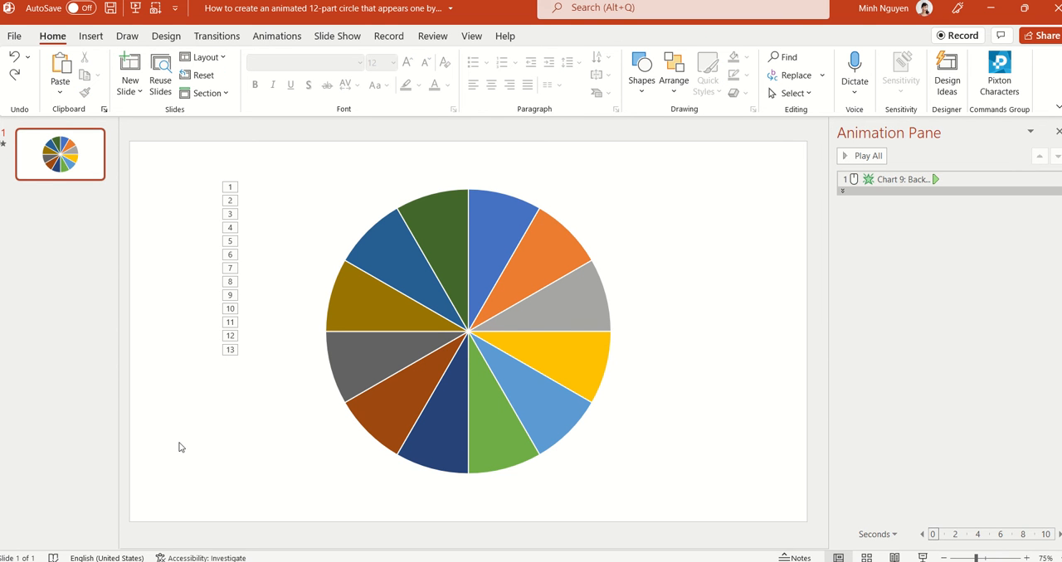
{"action": "left_click", "coordinate": [129, 73]}
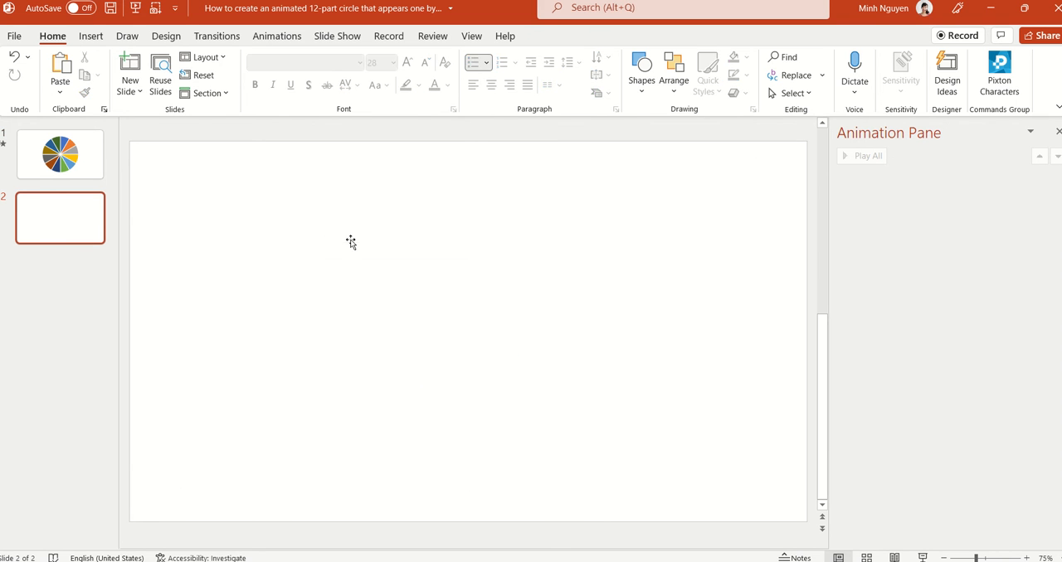
{"action": "left_click", "coordinate": [60, 154]}
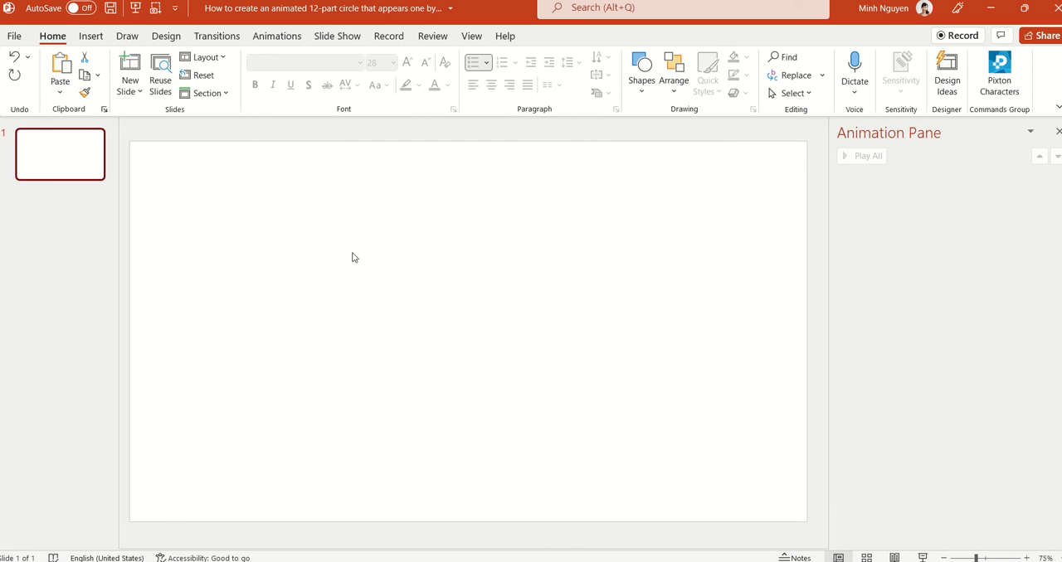
{"action": "mouse_move", "coordinate": [361, 261]}
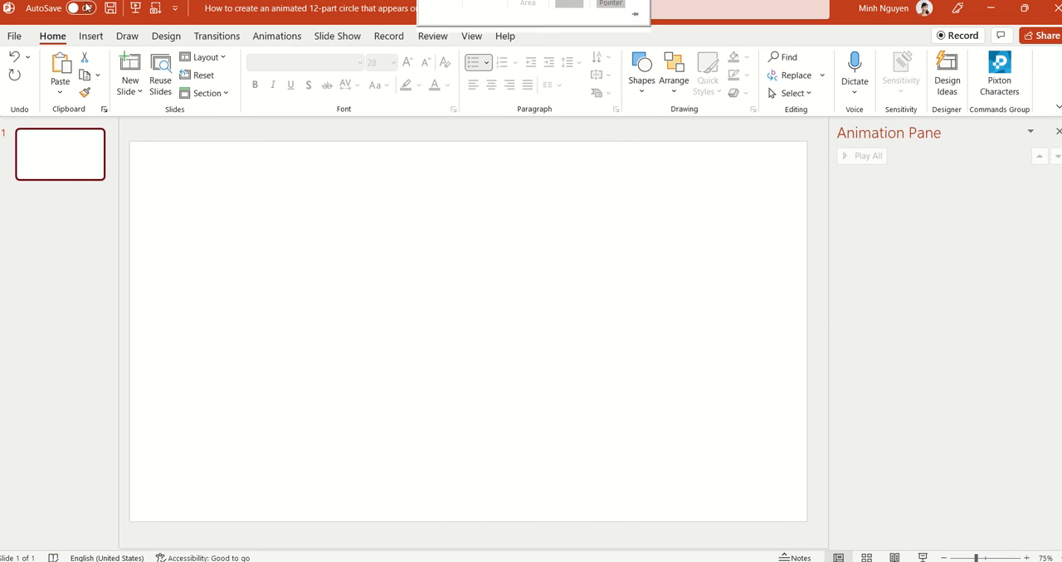
Step: Start inserting a chart from the Insert tab and choose the Pie category
{"action": "left_click", "coordinate": [91, 36]}
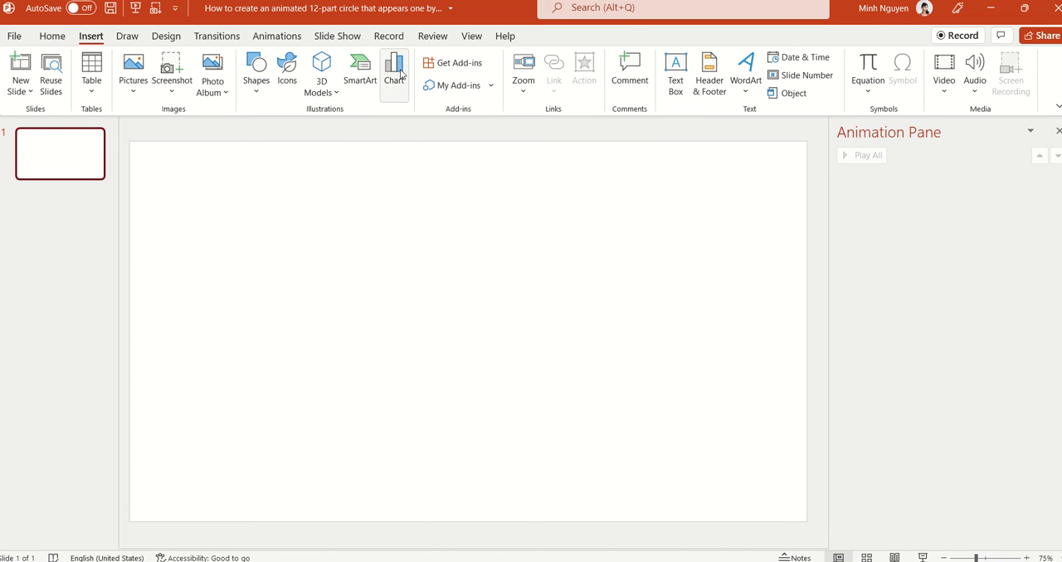
{"action": "left_click", "coordinate": [394, 70]}
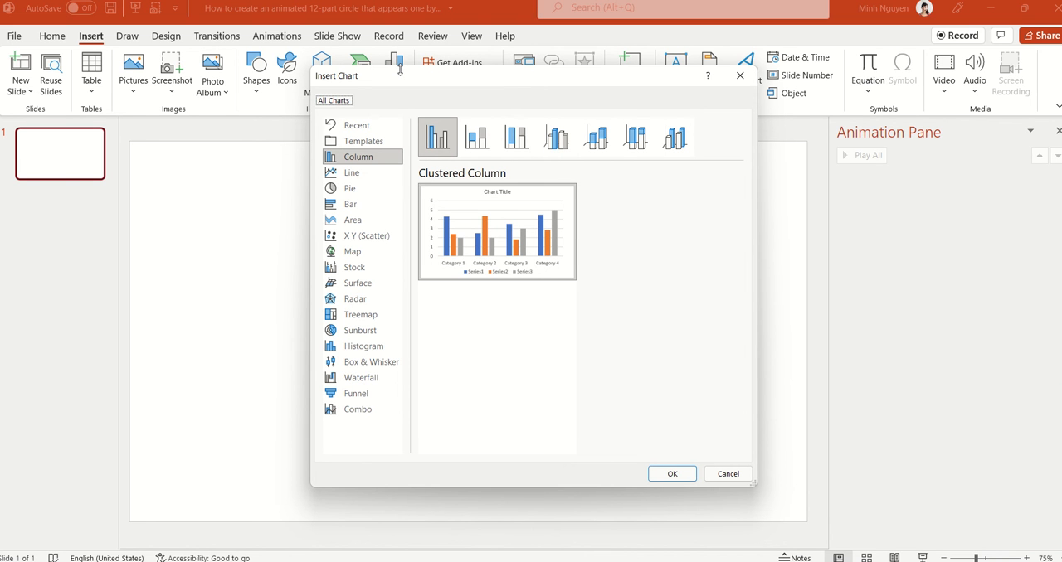
{"action": "mouse_move", "coordinate": [349, 188]}
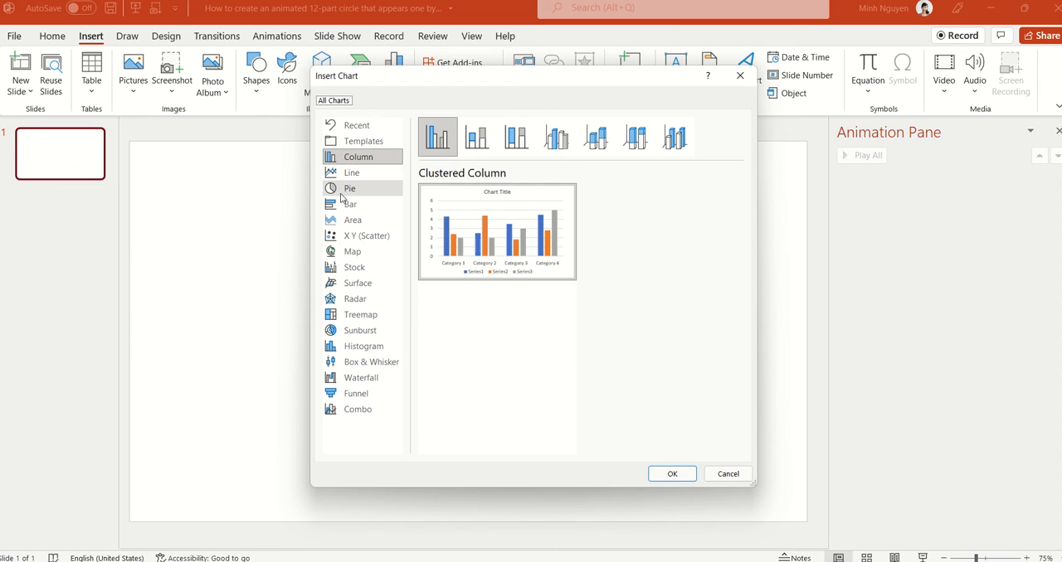
{"action": "left_click", "coordinate": [349, 189]}
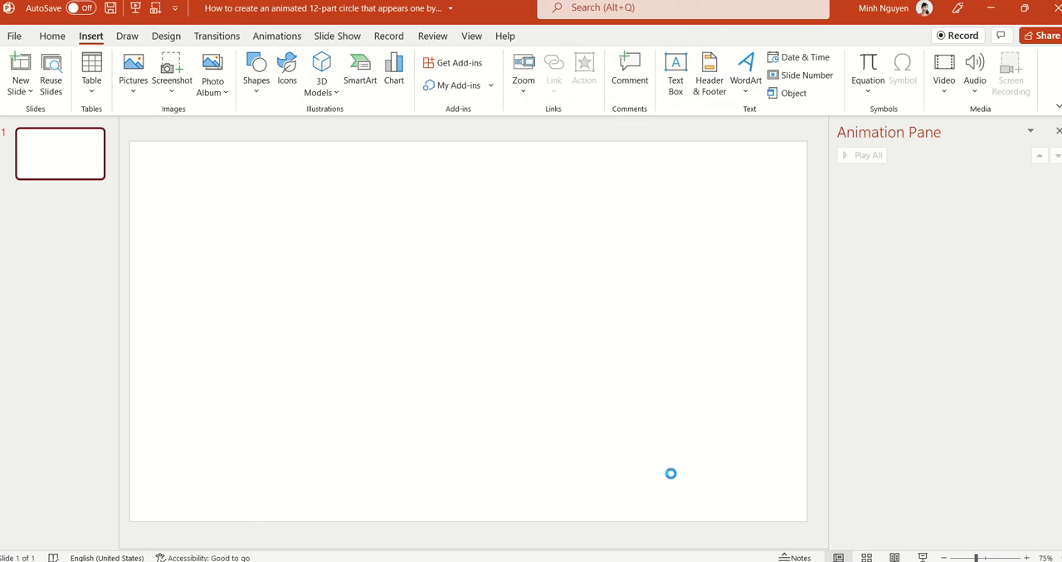
Step: Insert the pie chart, enter 1 in the twelve Sales cells, and close the data sheet
{"action": "left_click", "coordinate": [393, 68]}
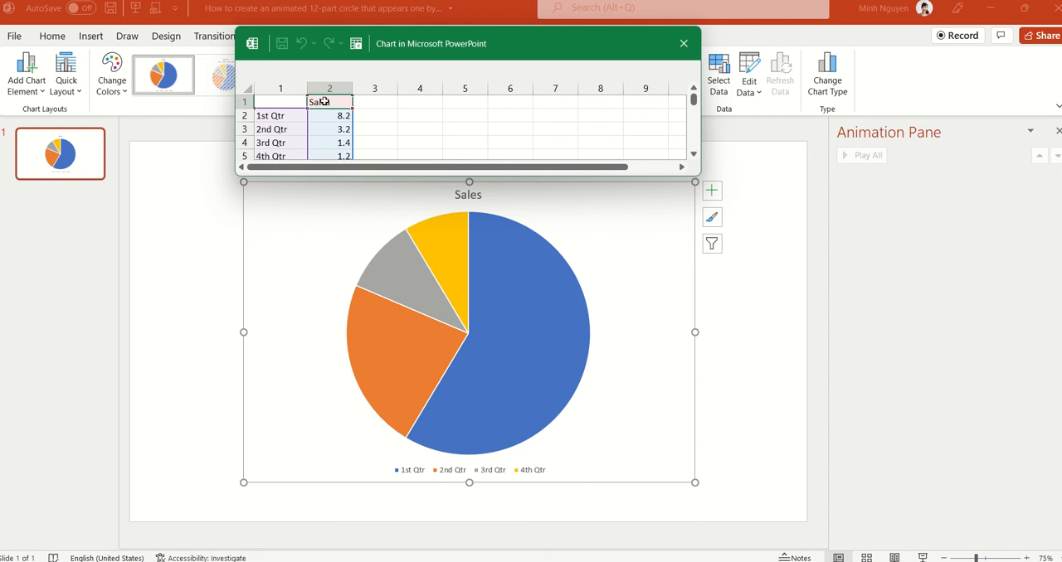
{"action": "left_click", "coordinate": [329, 115]}
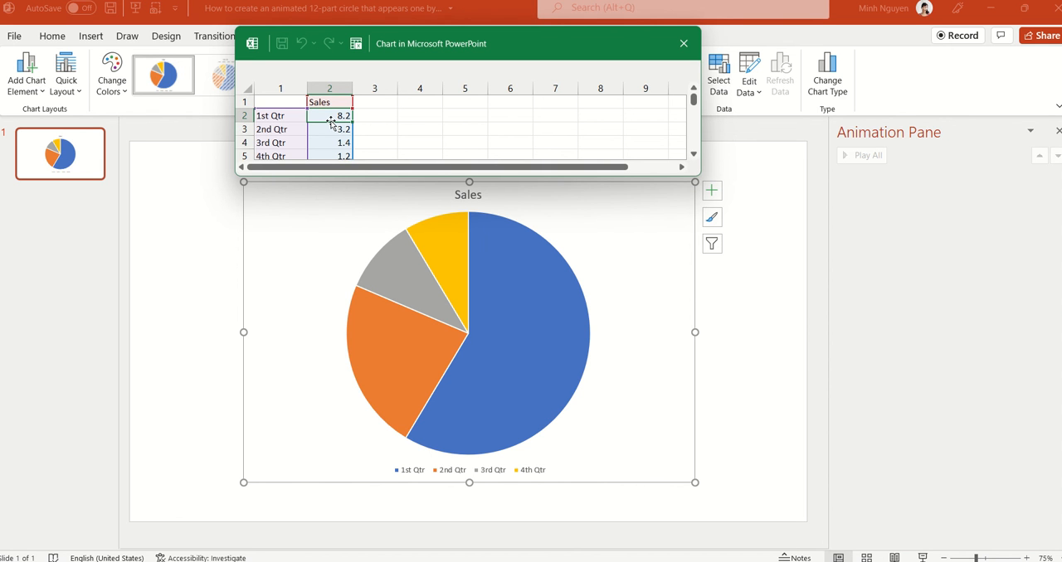
{"action": "type", "text": "1"}
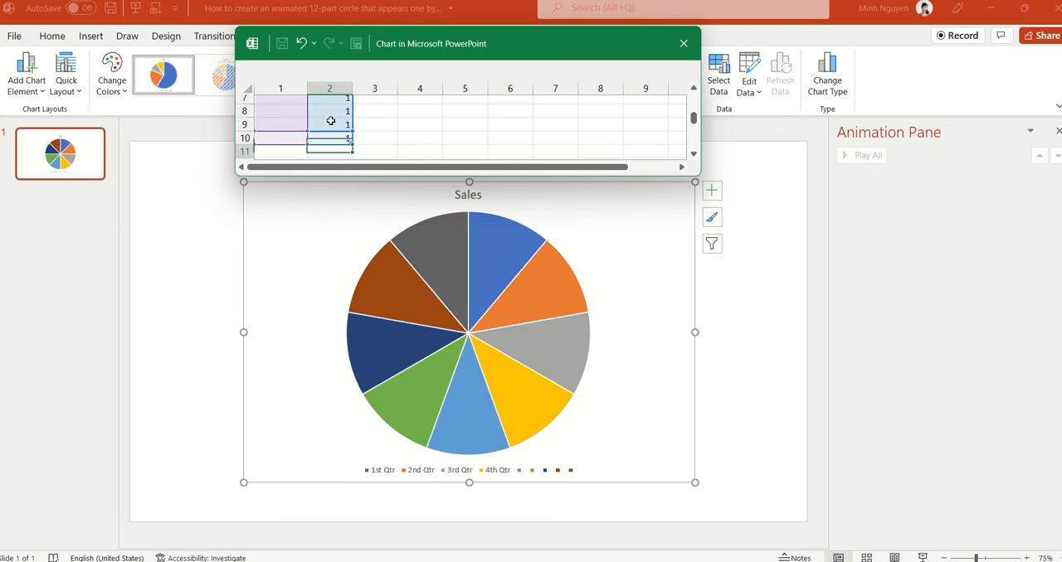
{"action": "scroll", "scroll_direction": "down", "scroll_amount": 3}
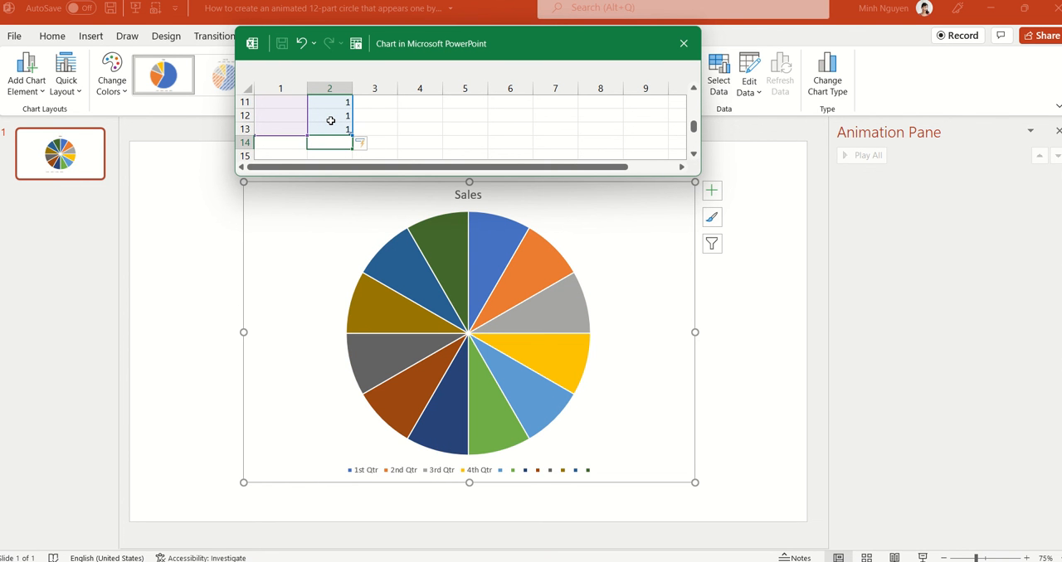
{"action": "left_click", "coordinate": [683, 43]}
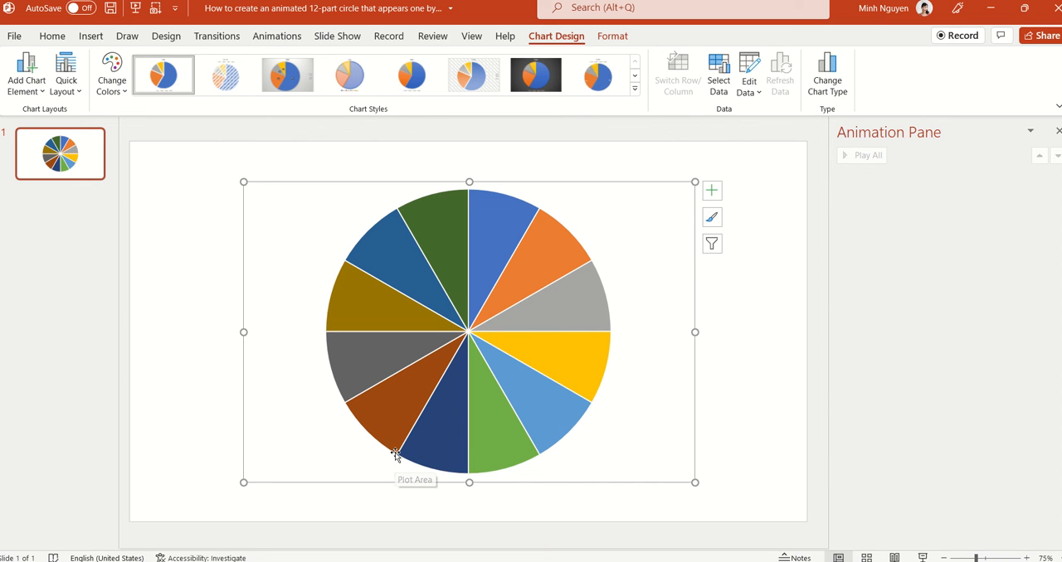
{"action": "mouse_move", "coordinate": [394, 454]}
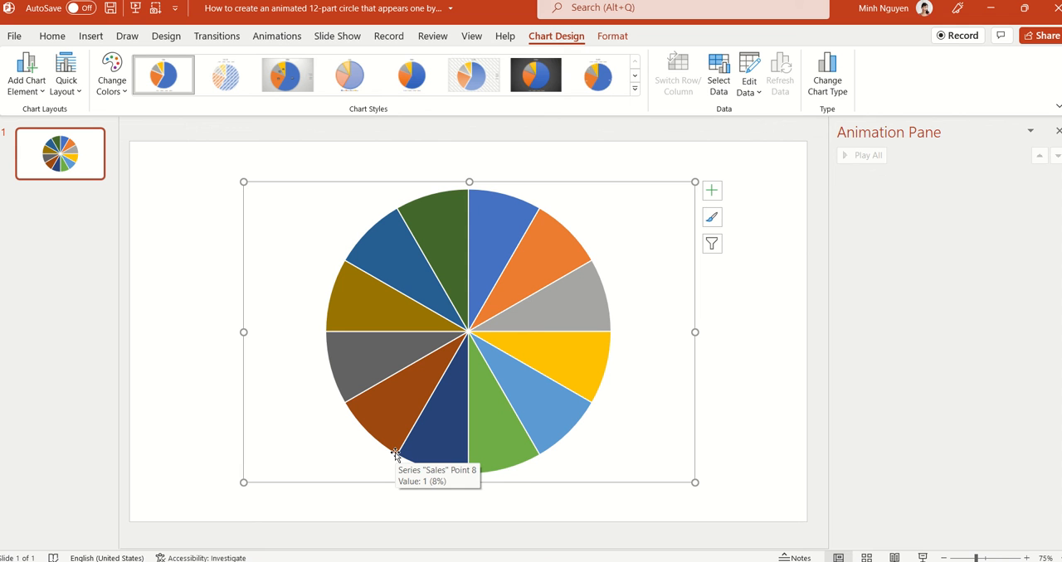
{"action": "mouse_move", "coordinate": [274, 45]}
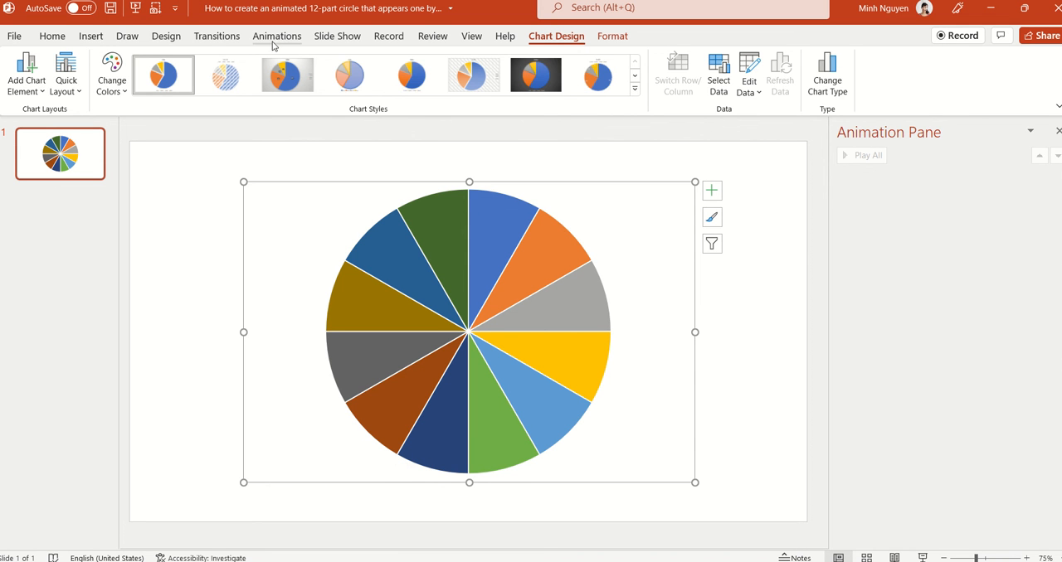
Step: Set the chart's Appear animation Effect Options to By Category
{"action": "left_click", "coordinate": [277, 36]}
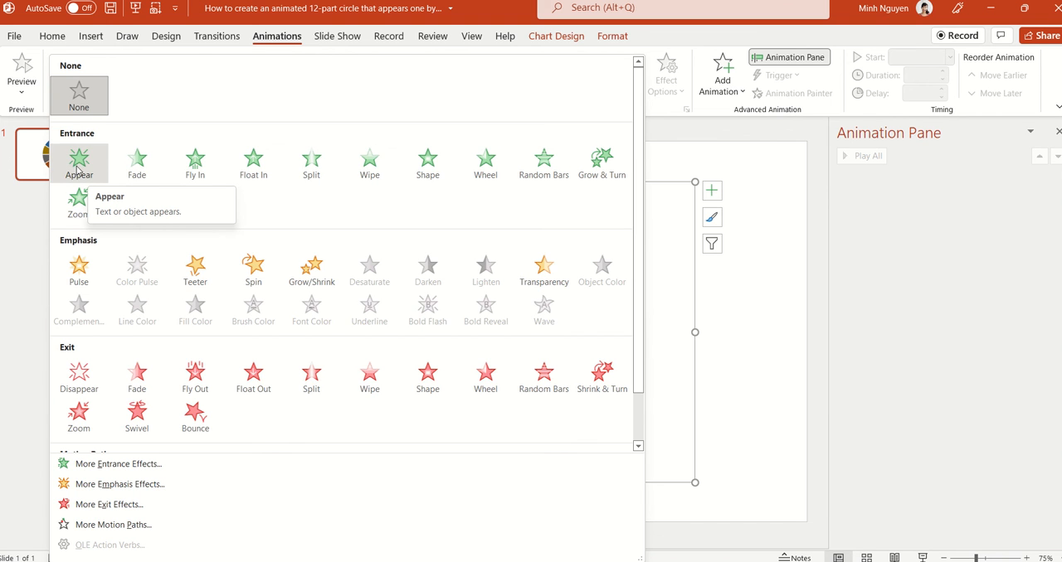
{"action": "left_click", "coordinate": [79, 163]}
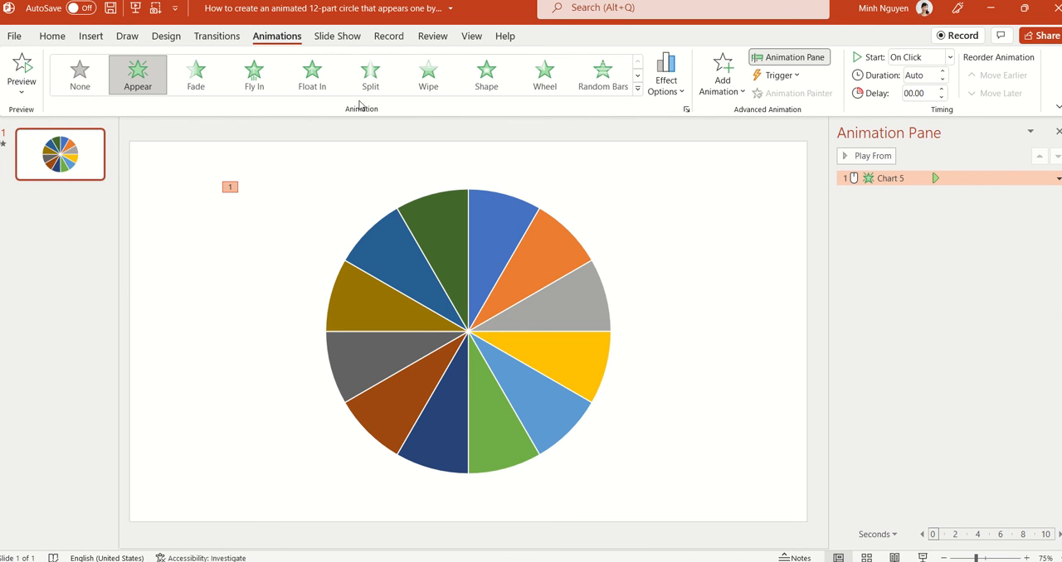
{"action": "left_click", "coordinate": [665, 73]}
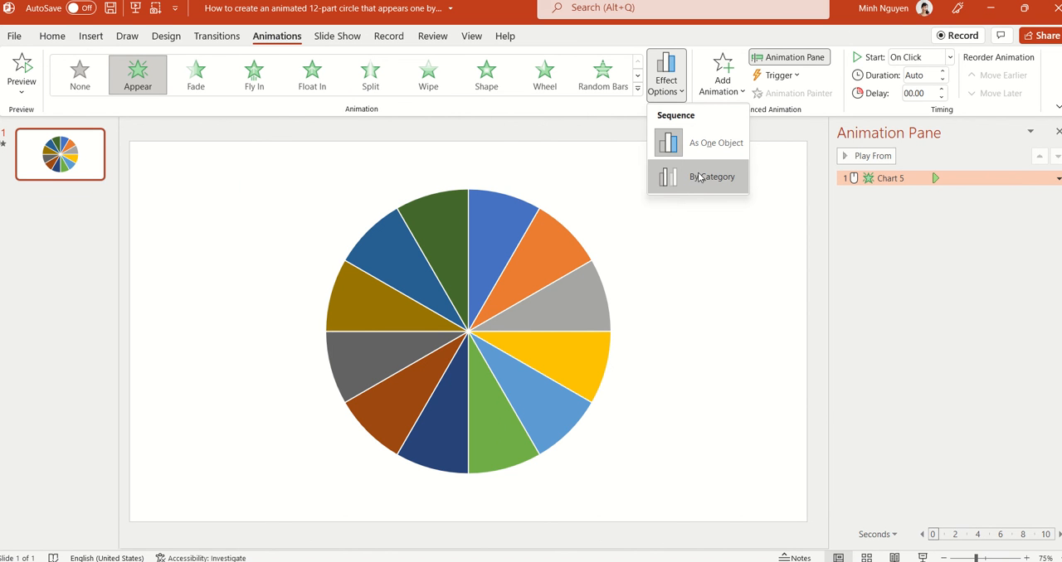
{"action": "mouse_move", "coordinate": [699, 182]}
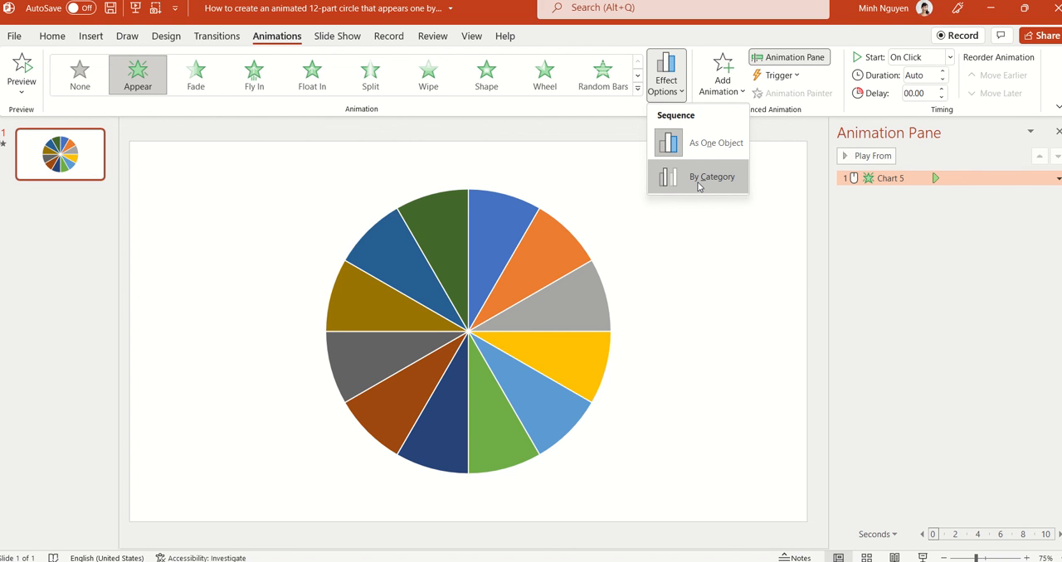
{"action": "left_click", "coordinate": [711, 177]}
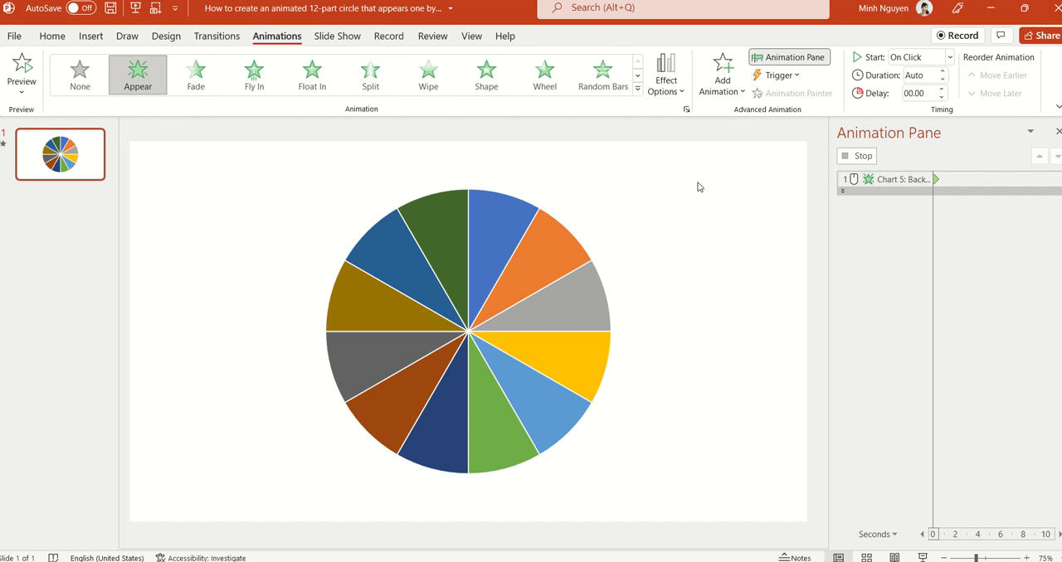
Step: Set the chart animation Duration to 00.25 and play the selected animation
{"action": "left_click", "coordinate": [896, 179]}
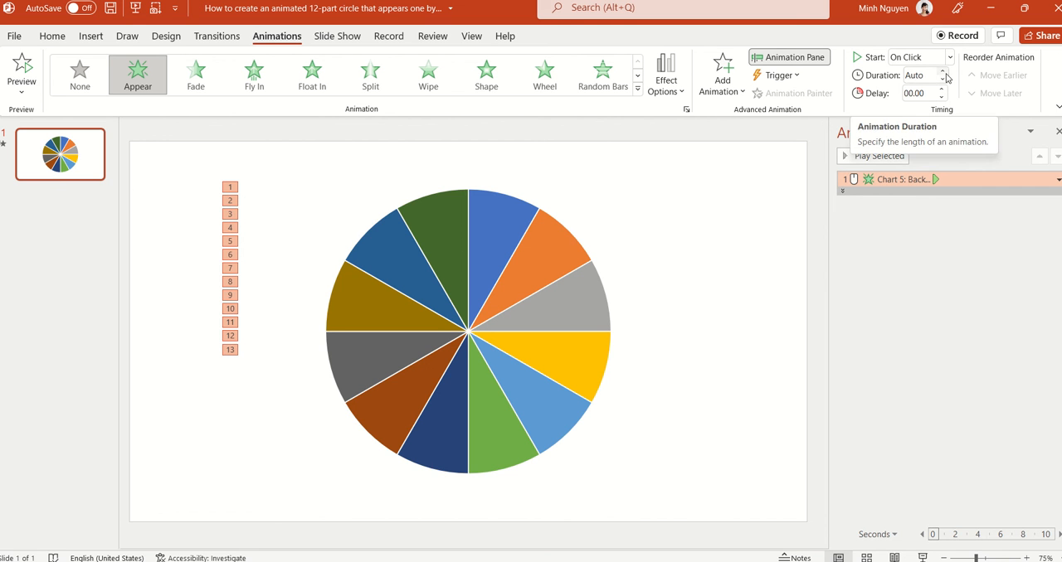
{"action": "left_click", "coordinate": [941, 72]}
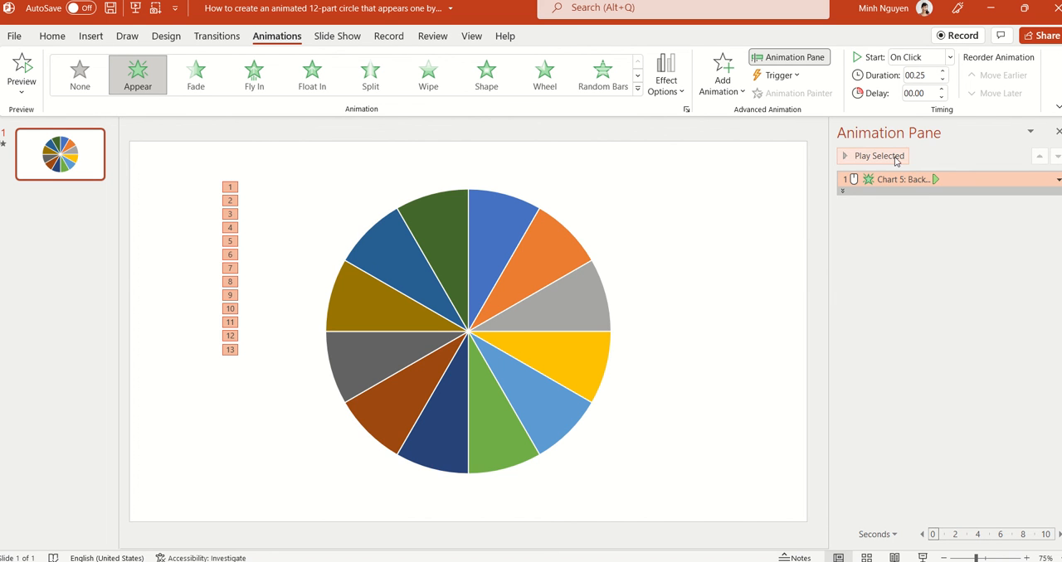
{"action": "left_click", "coordinate": [877, 155]}
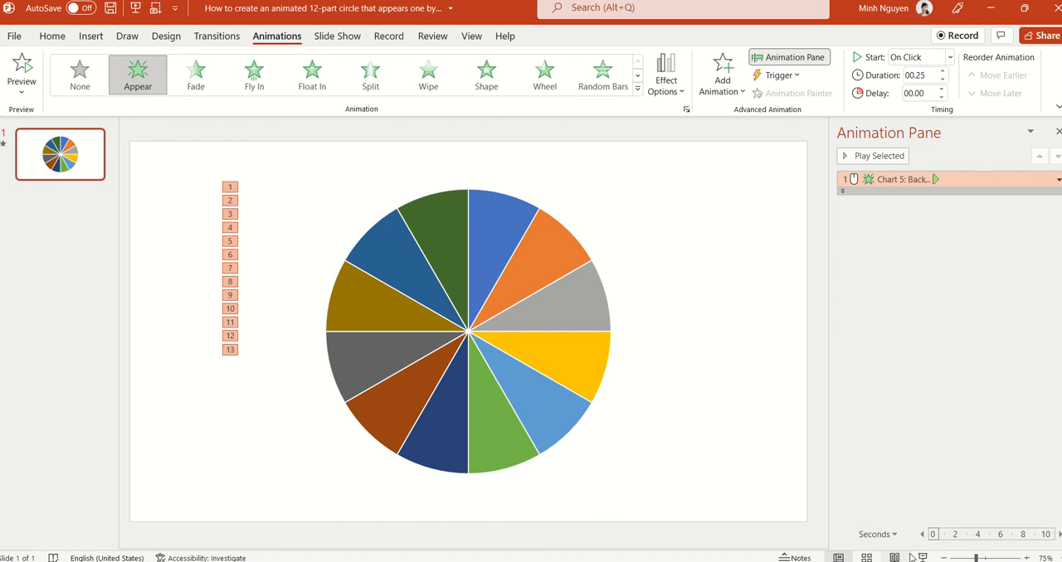
{"action": "mouse_move", "coordinate": [944, 534]}
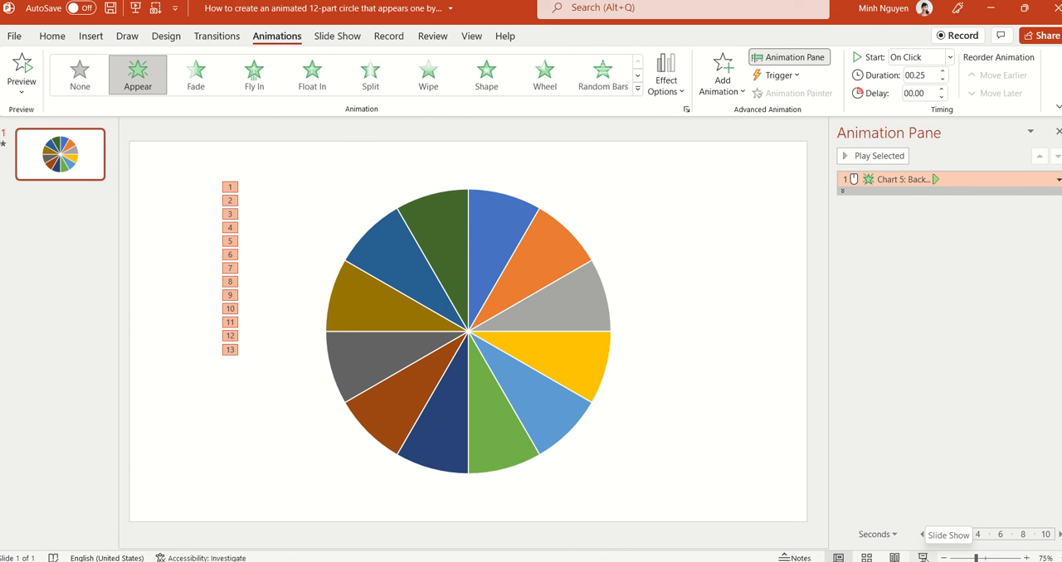
{"action": "mouse_move", "coordinate": [936, 477]}
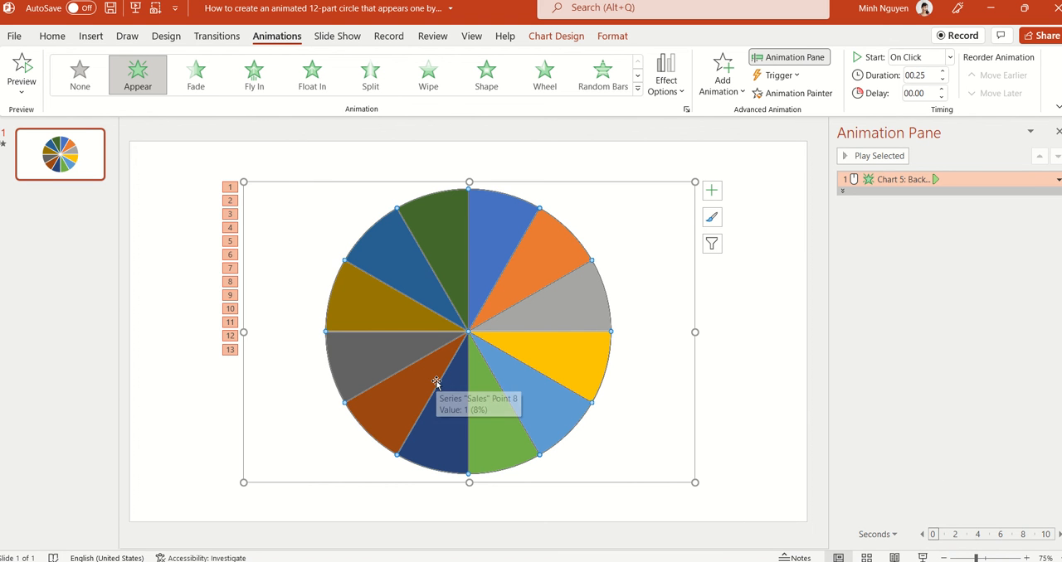
{"action": "mouse_move", "coordinate": [564, 43]}
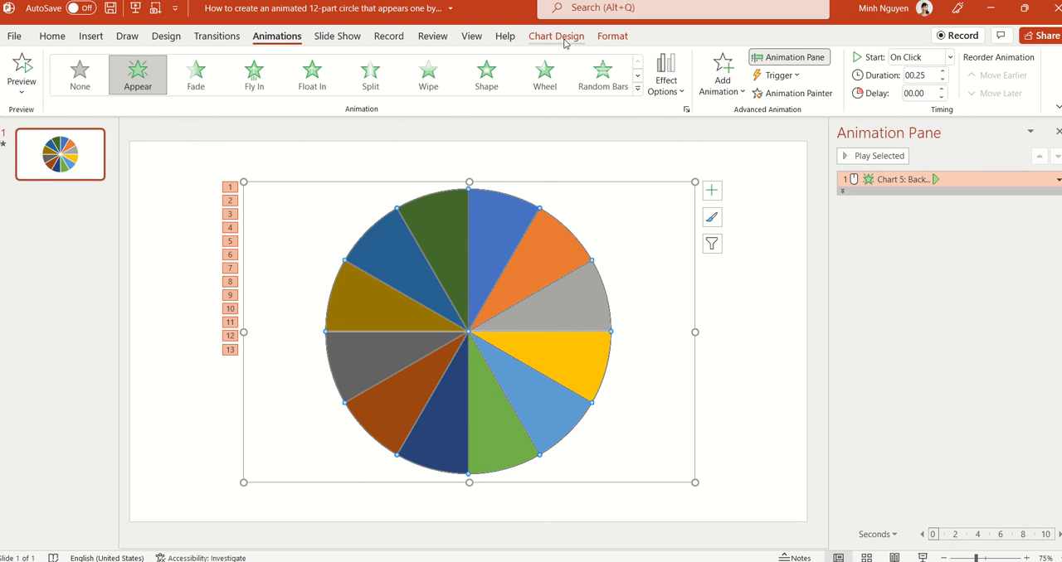
Step: Apply the orange monochromatic palette from Change Colors and preview the chart
{"action": "left_click", "coordinate": [556, 36]}
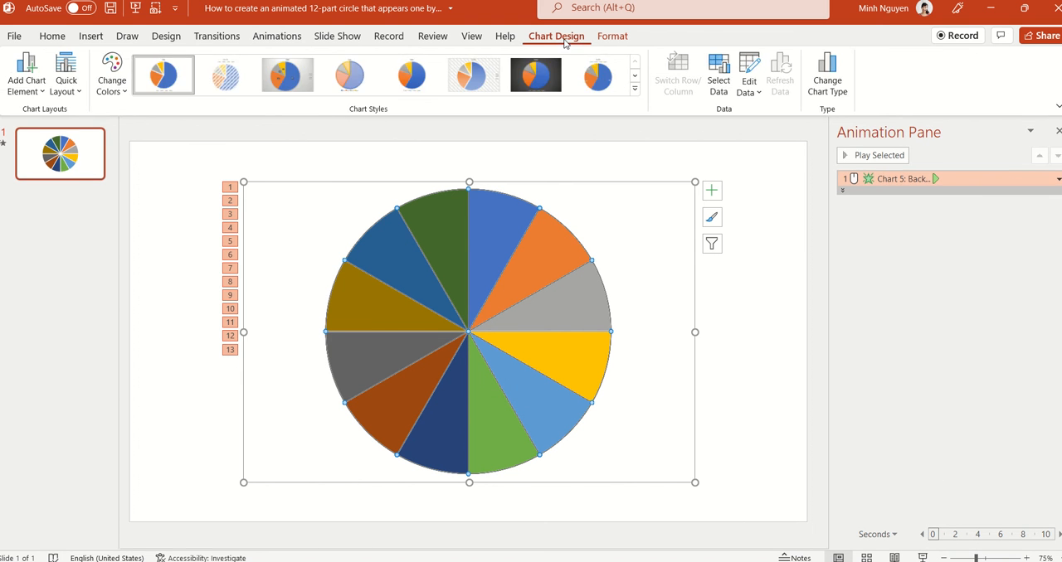
{"action": "left_click", "coordinate": [112, 70]}
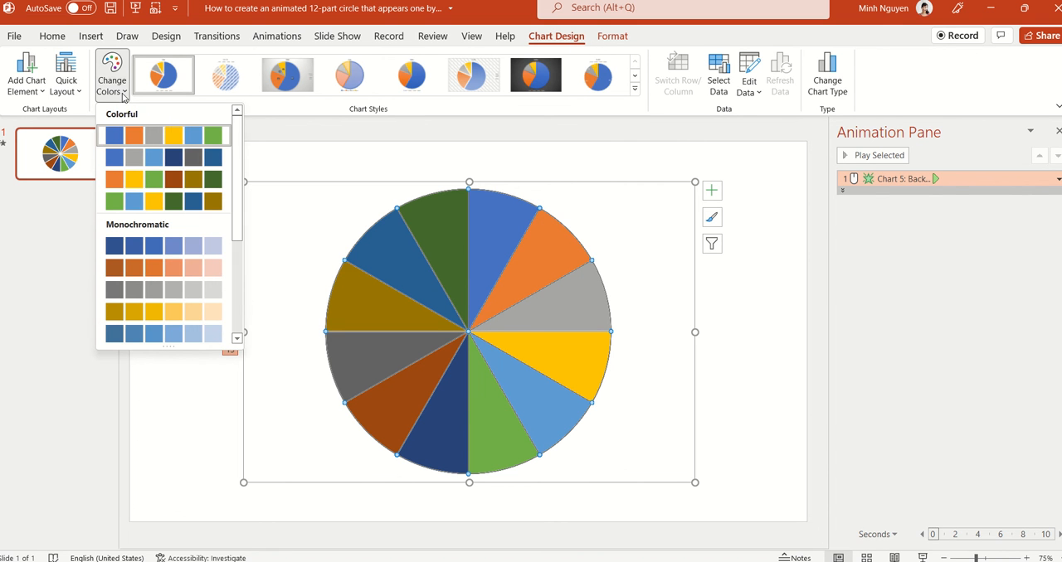
{"action": "mouse_move", "coordinate": [114, 135]}
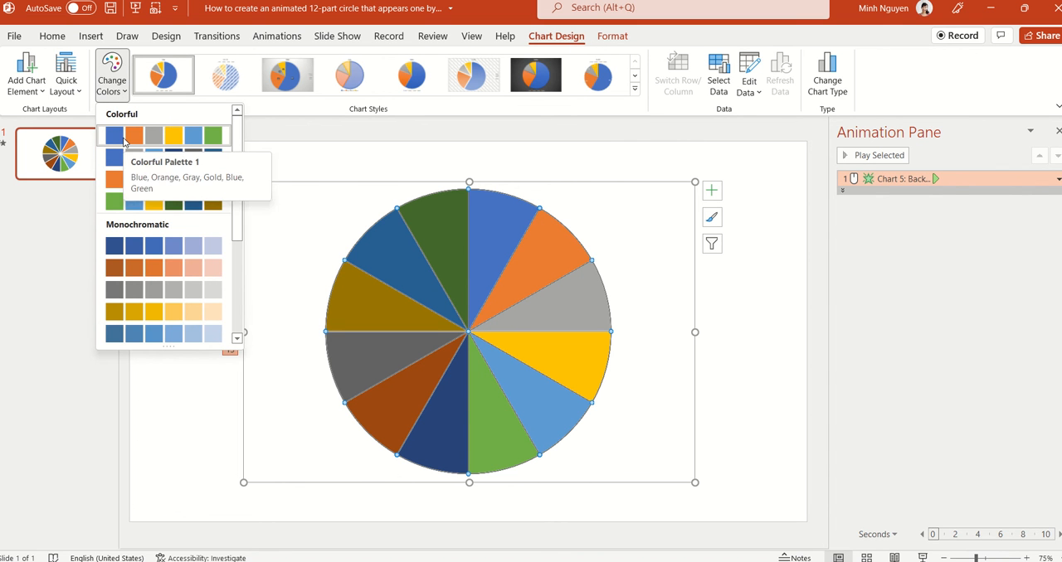
{"action": "left_click", "coordinate": [132, 157]}
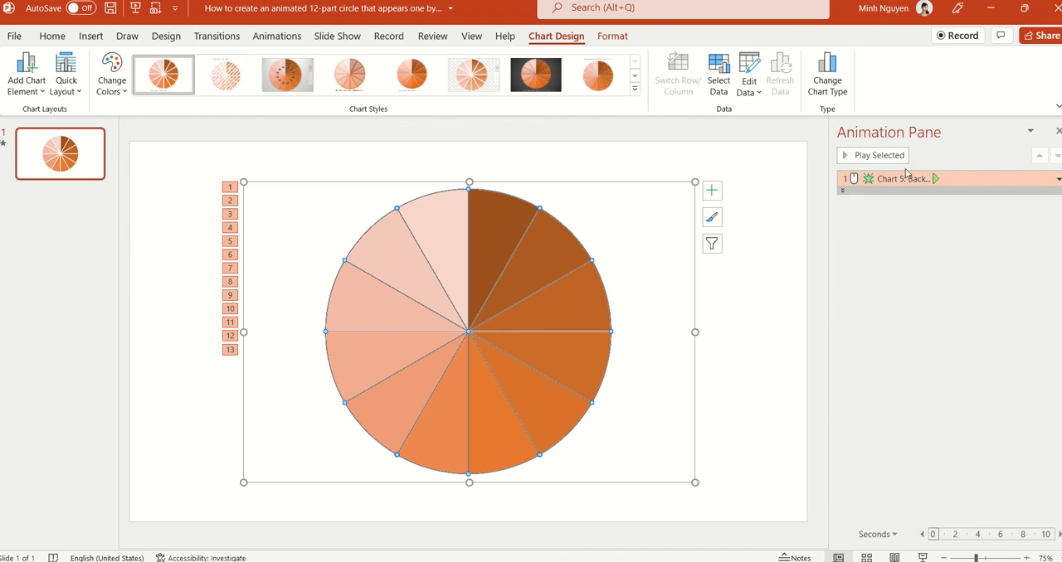
{"action": "left_click", "coordinate": [871, 155]}
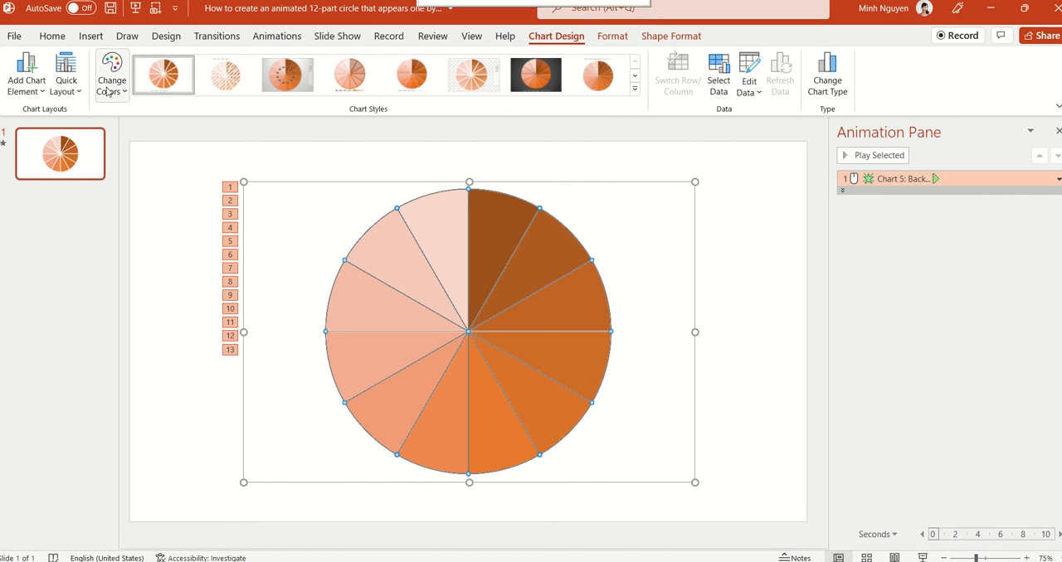
Step: Try the blue light-to-dark gradient palette and preview the chart
{"action": "left_click", "coordinate": [111, 73]}
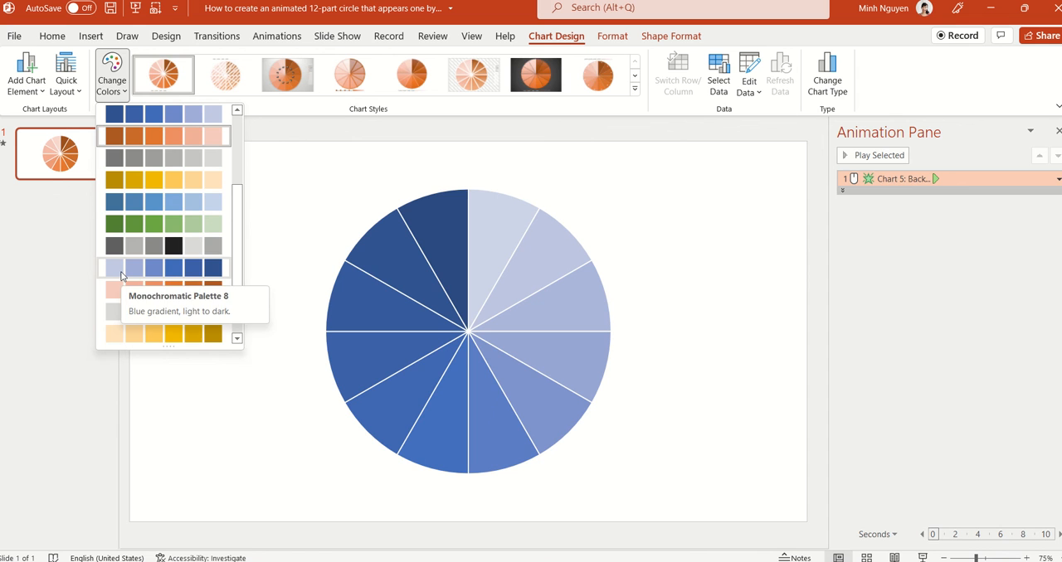
{"action": "left_click", "coordinate": [161, 268]}
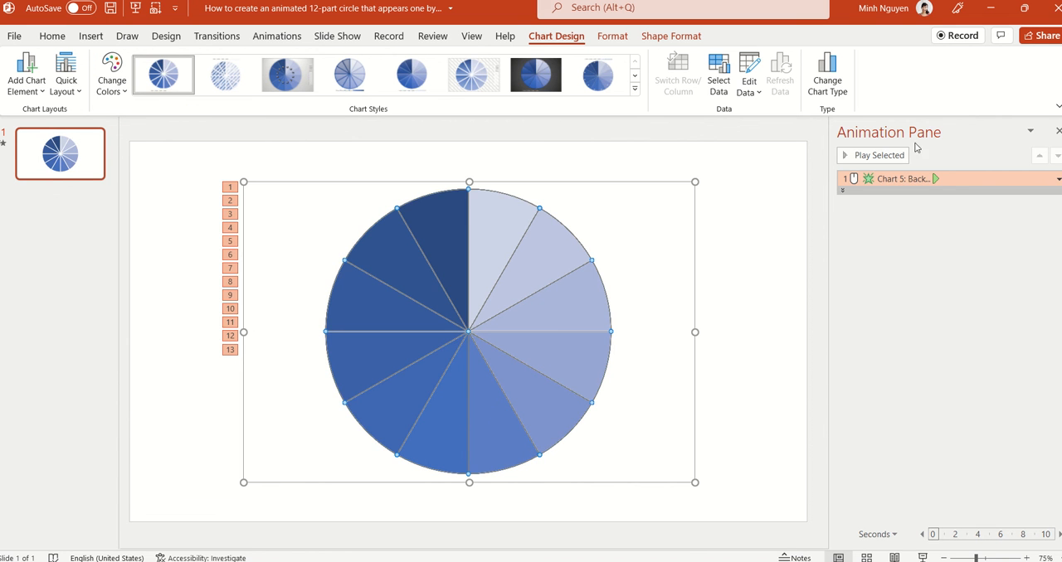
{"action": "left_click", "coordinate": [876, 155]}
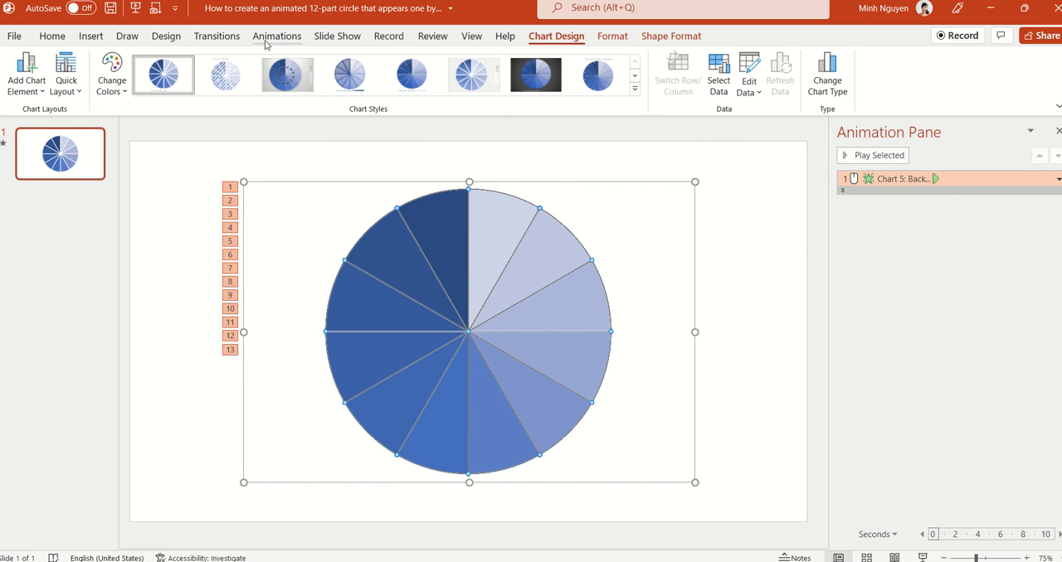
Step: Apply the colourful green, orange and yellow palette and preview the slice-by-slice animation
{"action": "left_click", "coordinate": [112, 71]}
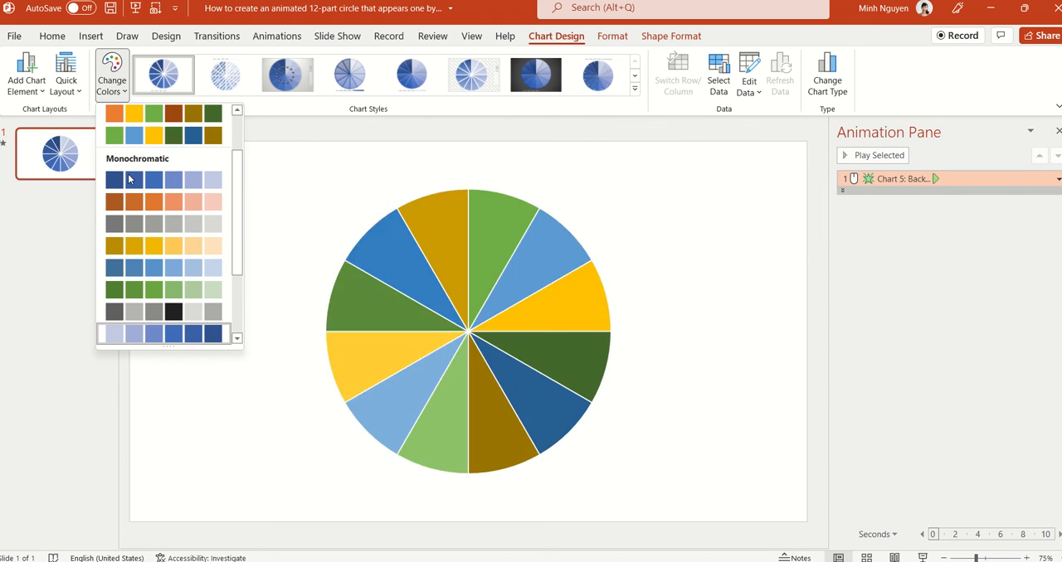
{"action": "left_click", "coordinate": [152, 136]}
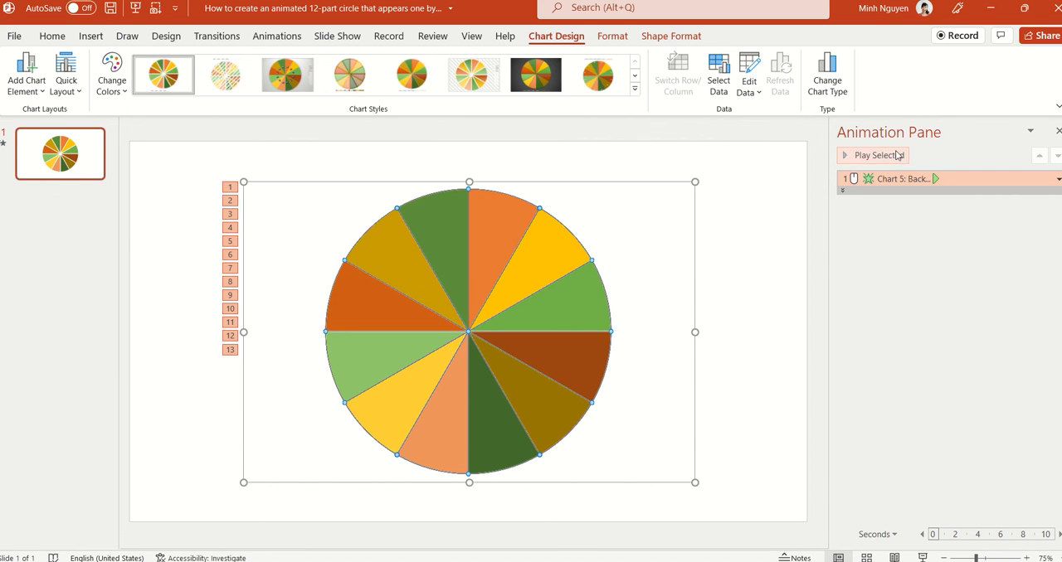
{"action": "left_click", "coordinate": [876, 155]}
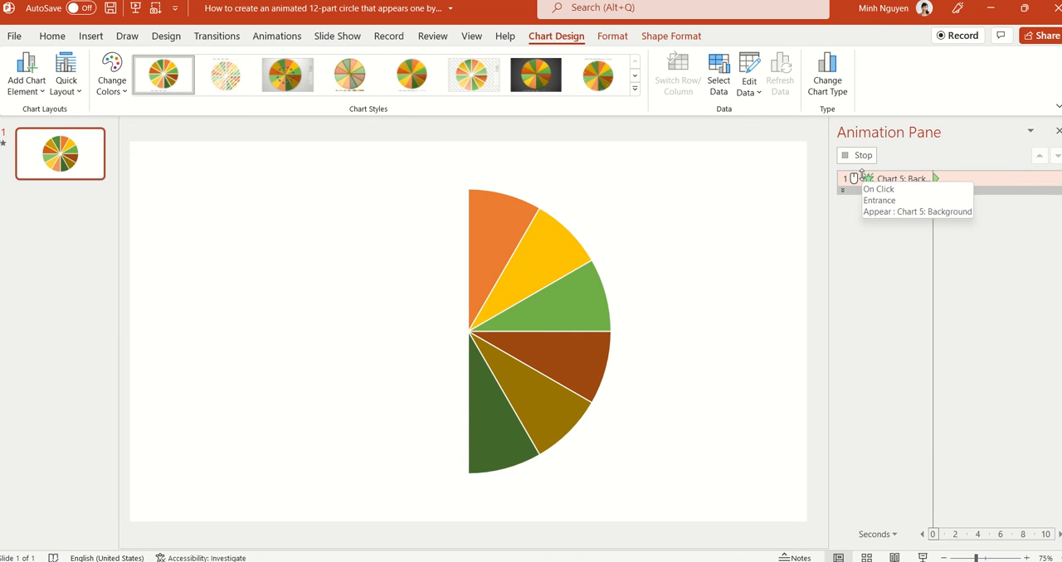